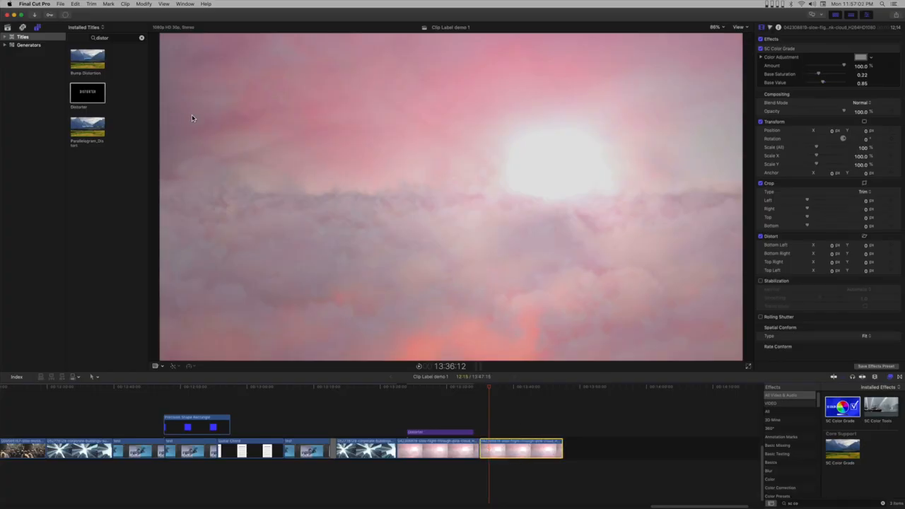
Step: Add the Distorter title above the pink clouds clip and show its Title inspector parameters
left_click(88, 92)
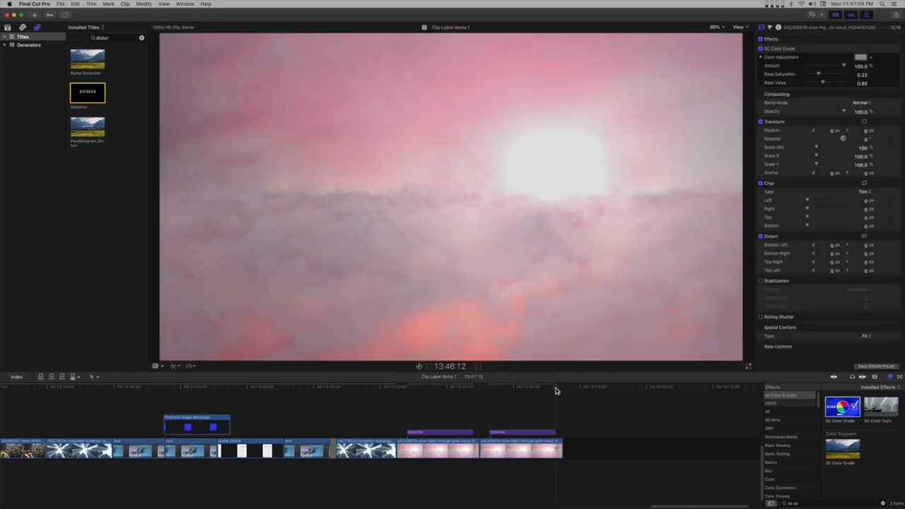
left_click(495, 387)
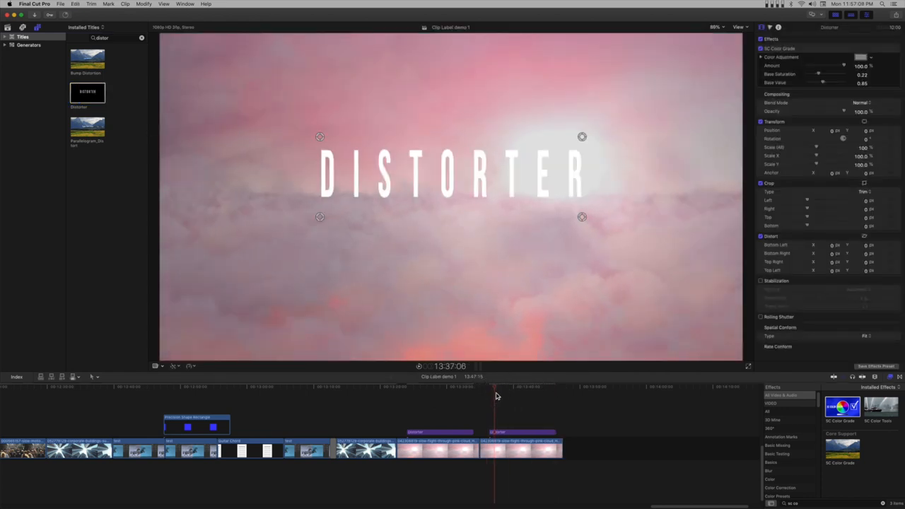
left_click(794, 26)
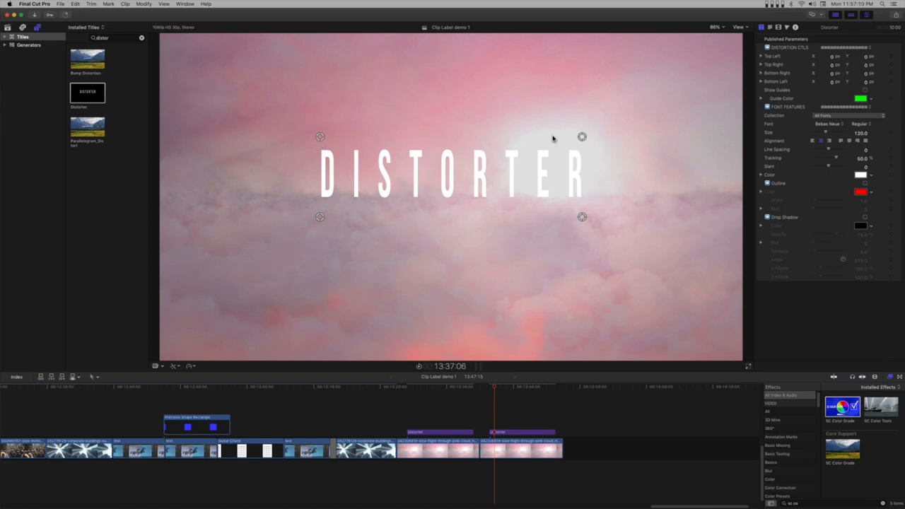
Step: Drag the DISTORTER text toward the upper left, then settle it slightly lower in the frame
left_click(426, 175)
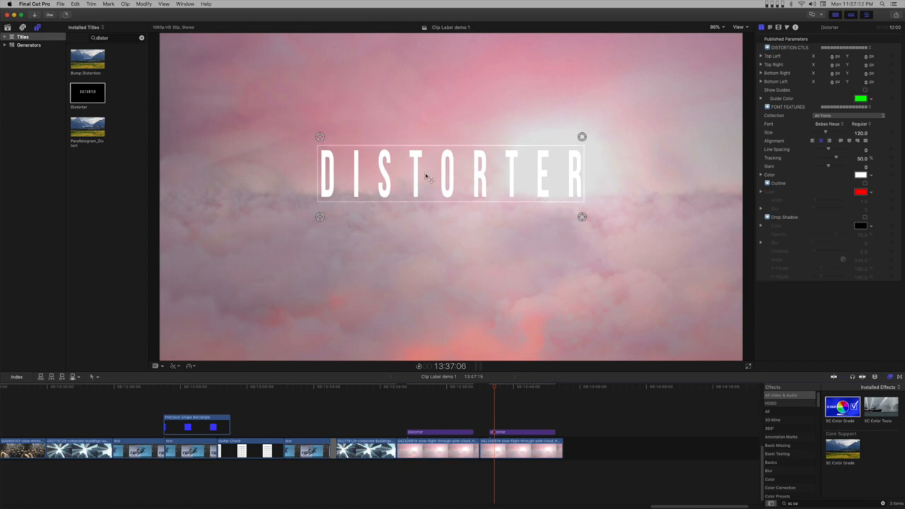
left_click_drag(450, 172, 346, 114)
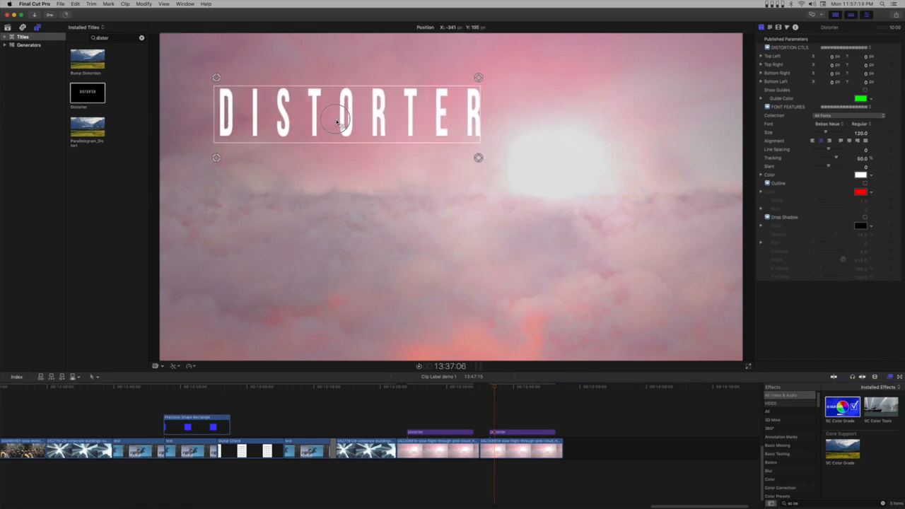
left_click_drag(346, 114, 435, 153)
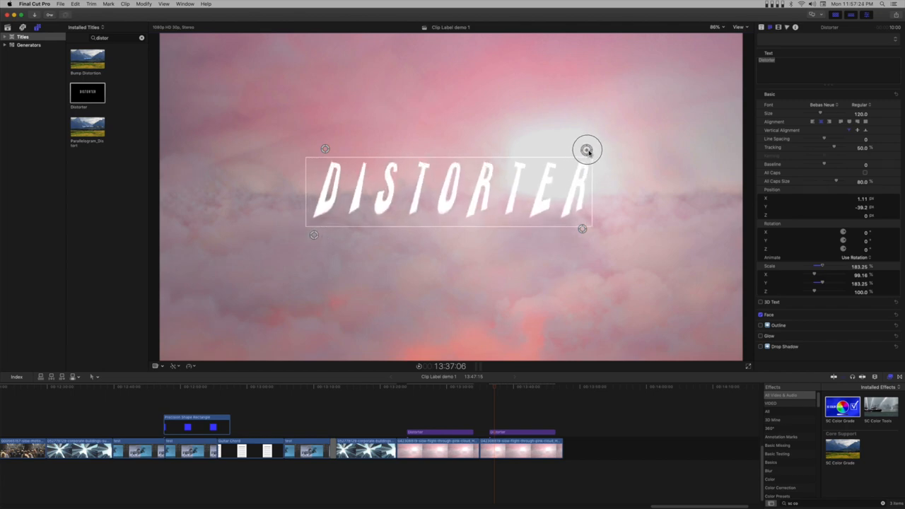
Step: Pull two corner distortion handles so the DISTORTER lettering skews and bulges
left_click_drag(587, 150, 591, 234)
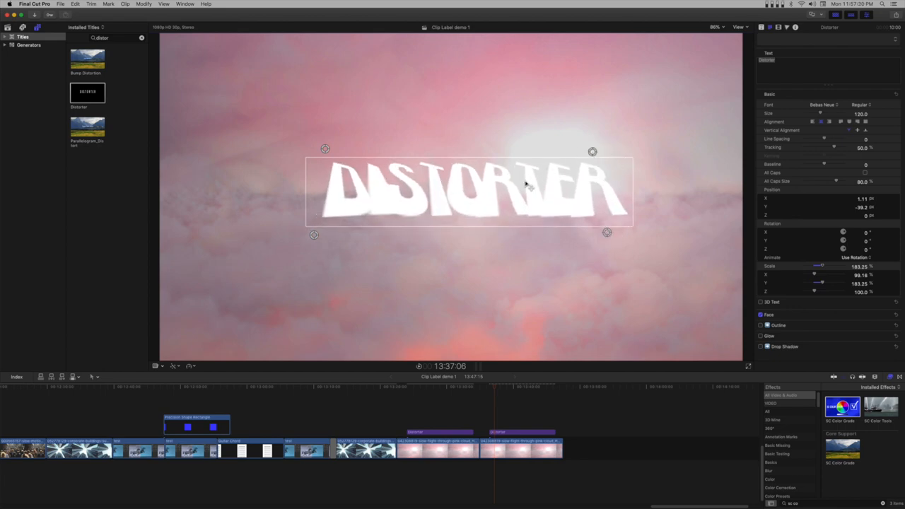
left_click_drag(469, 191, 340, 274)
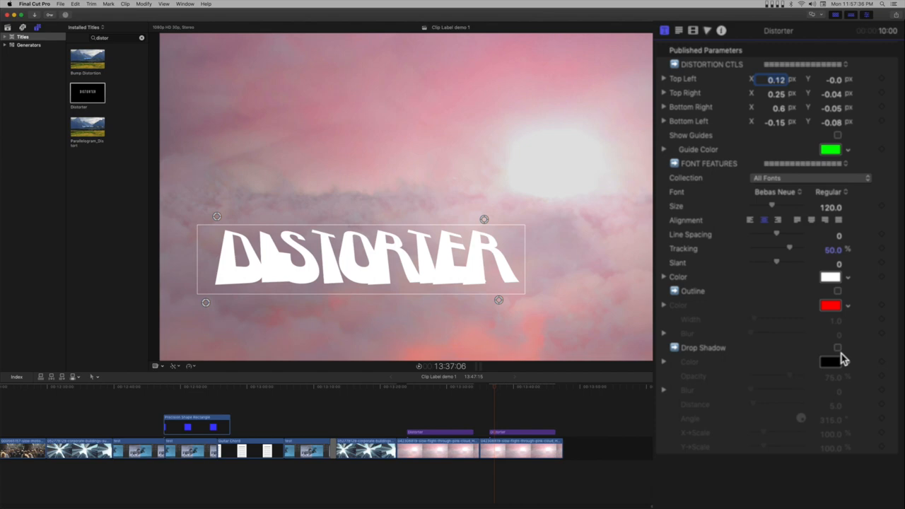
Step: Enable Drop Shadow and raise its Y-Scale so the shadow stretches taller than the text
left_click(837, 348)
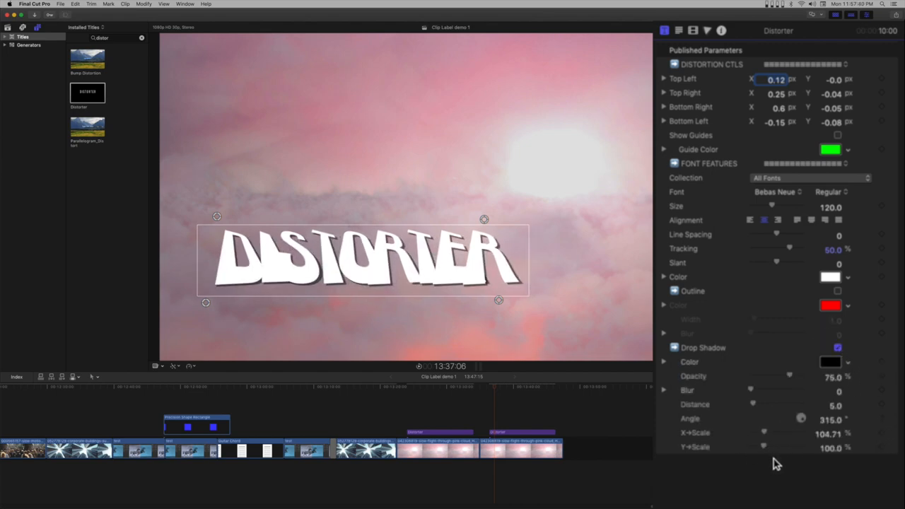
left_click_drag(764, 447, 766, 447)
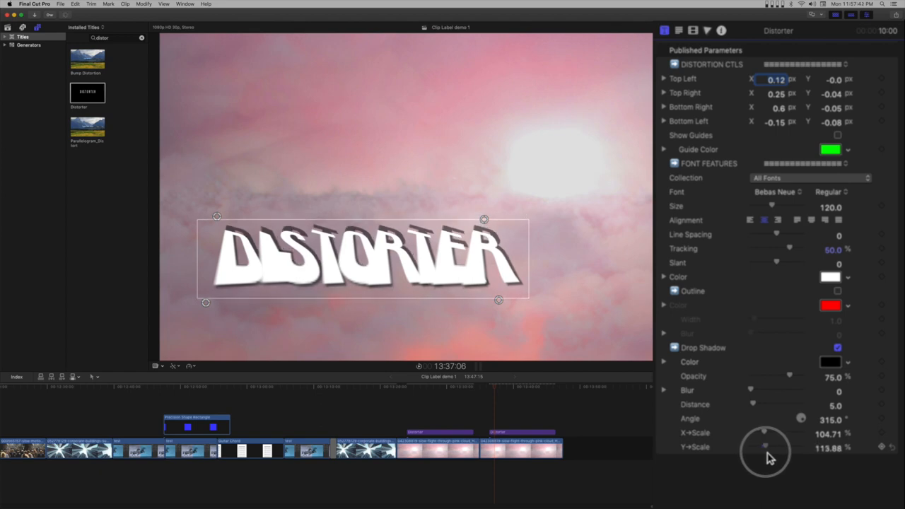
left_click_drag(766, 447, 765, 447)
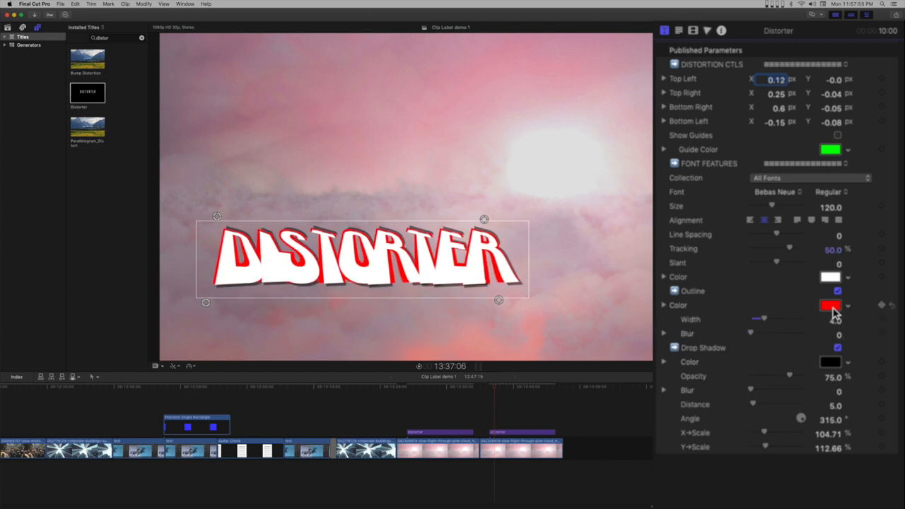
Step: Enable Outline in purple with Width 4.0 on the DISTORTER lettering
left_click(830, 306)
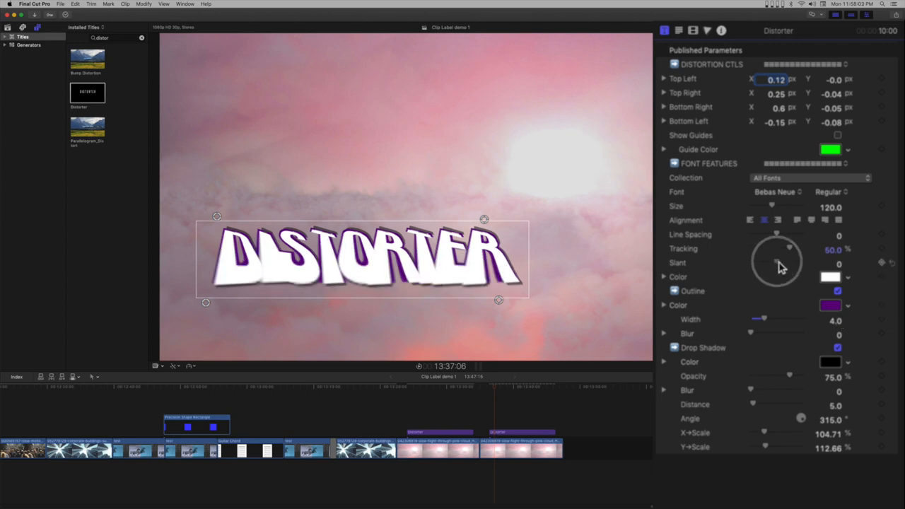
Step: Test Slant then reset it to 0, and raise Tracking to about 89.75%
left_click_drag(777, 264, 795, 265)
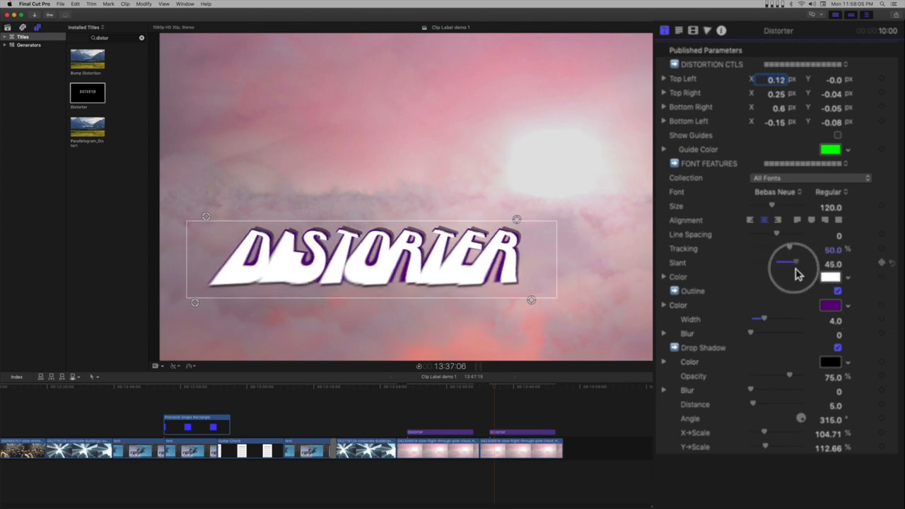
left_click_drag(795, 261, 776, 261)
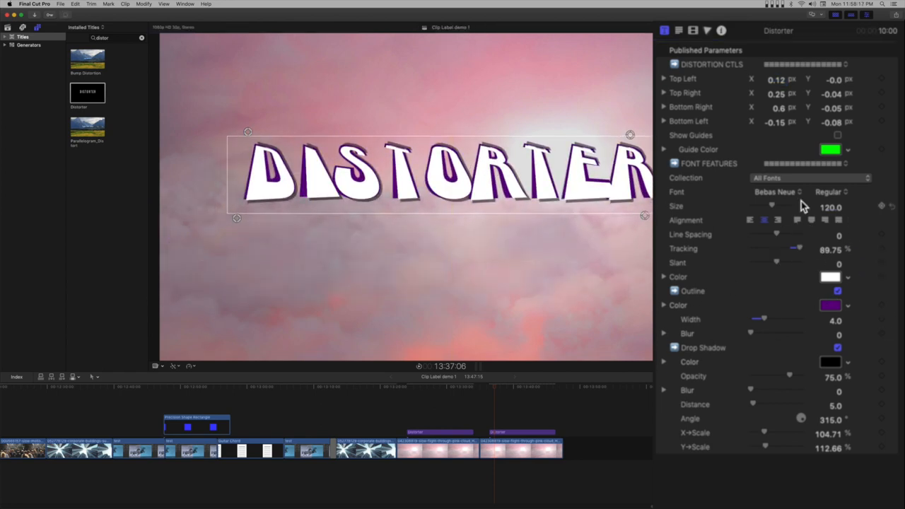
mouse_move(778, 183)
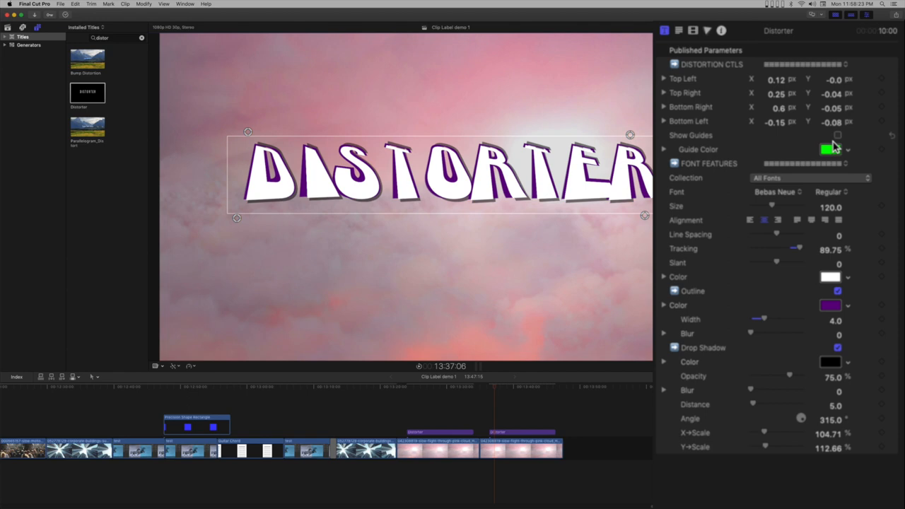
Step: Enable Show Guides and pull the top right corner back so DISTORTER sits flat
left_click(837, 136)
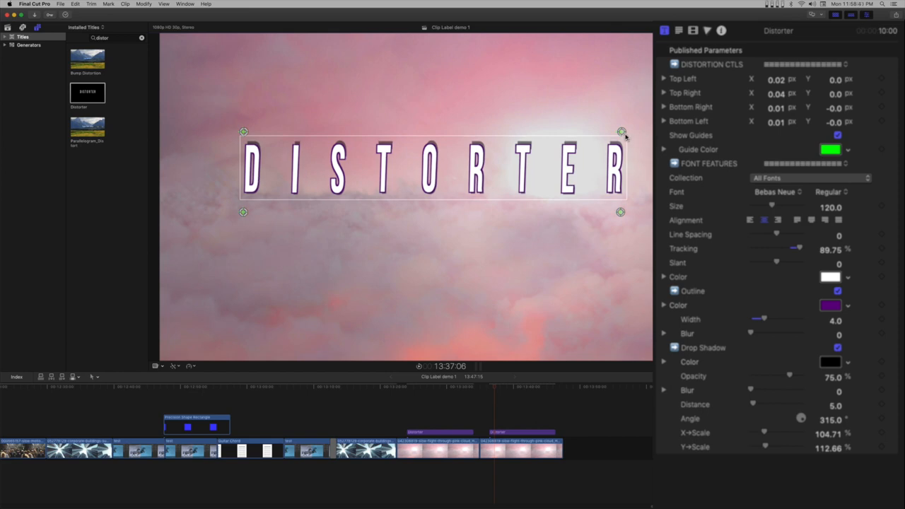
left_click_drag(622, 132, 624, 132)
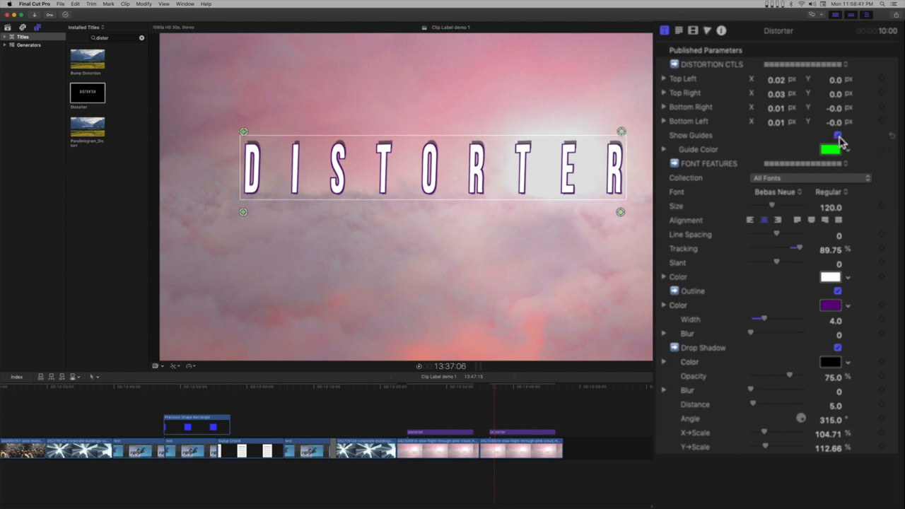
left_click(838, 135)
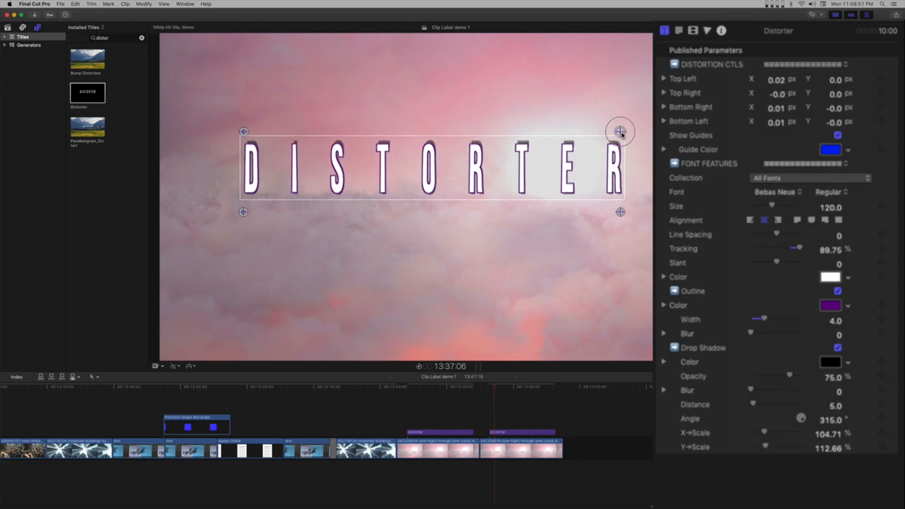
mouse_move(622, 221)
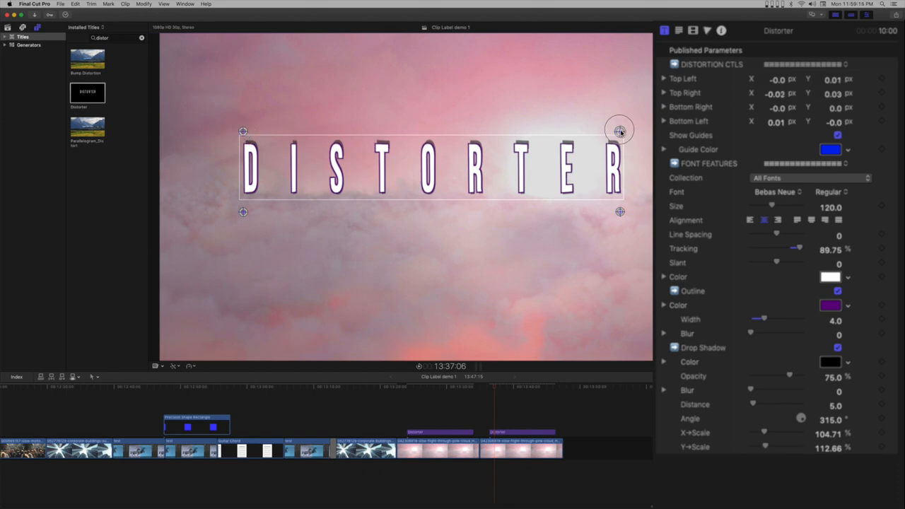
Step: With blue guides, pull a corner to tilt DISTORTER into perspective, then hide the guides
left_click_drag(620, 132, 602, 122)
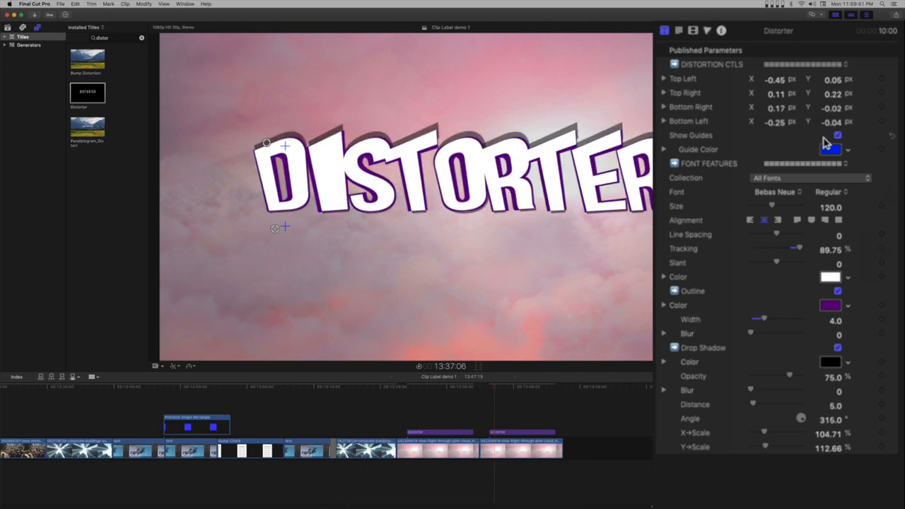
left_click(837, 135)
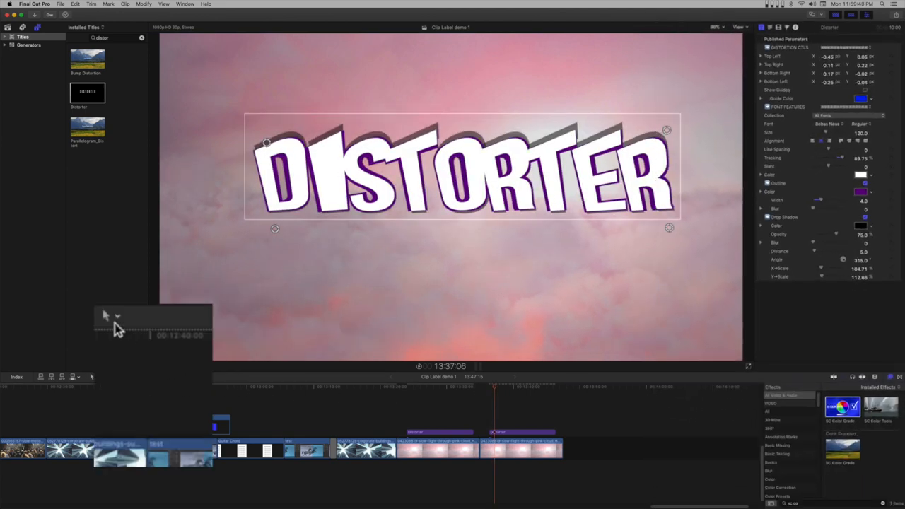
Step: Use the Hand tool to nudge the title, then switch to the Zoom tool for the timeline
left_click(104, 315)
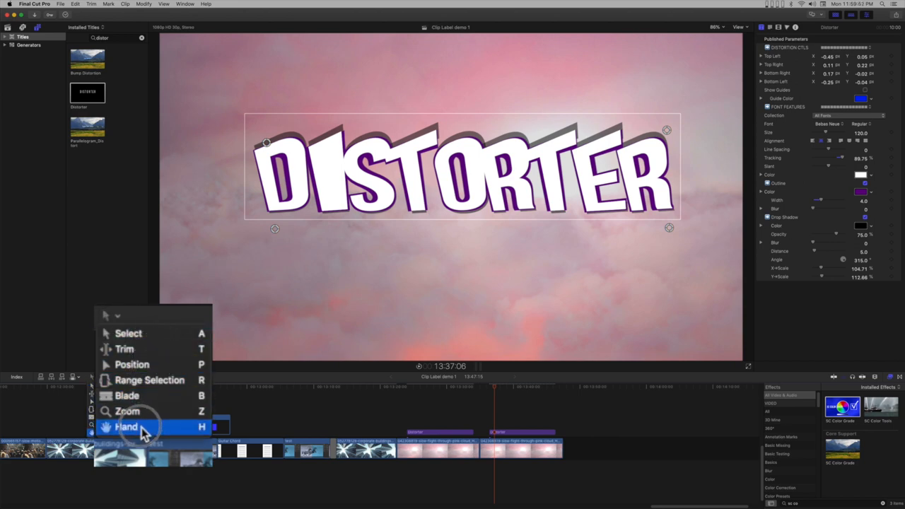
left_click(126, 427)
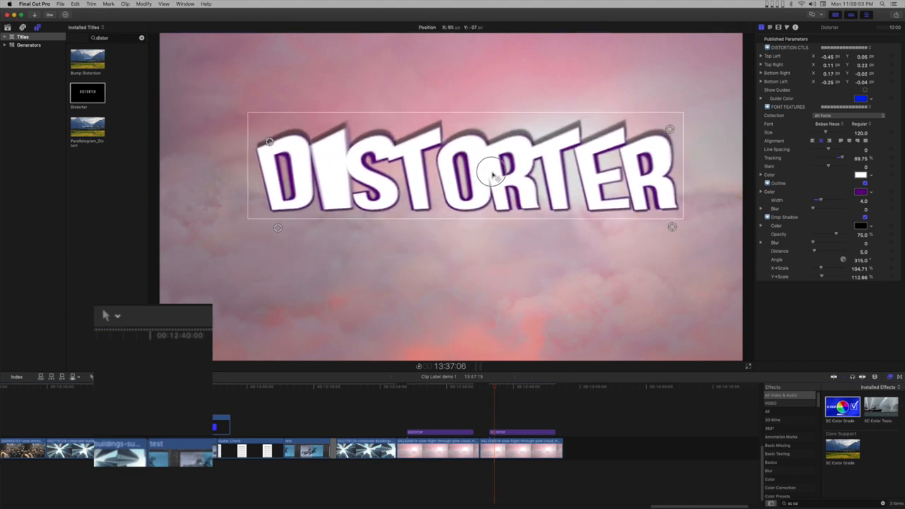
left_click(105, 315)
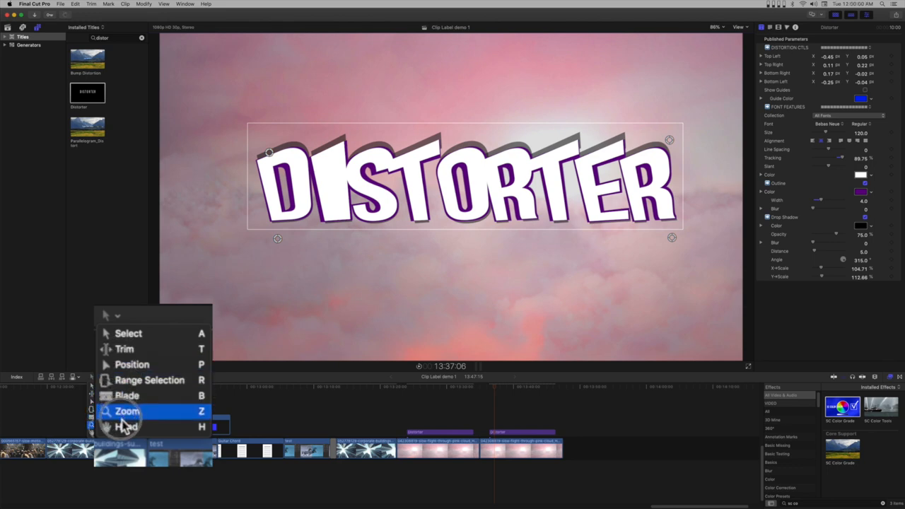
left_click(128, 410)
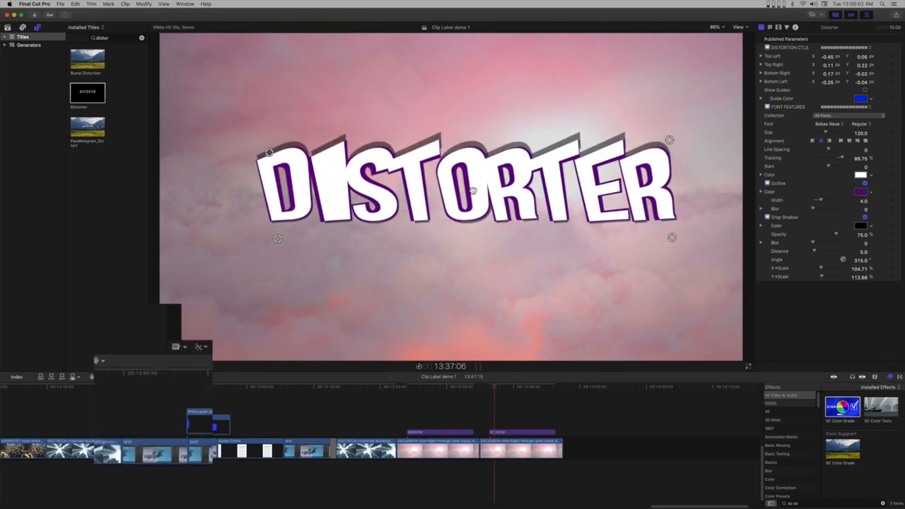